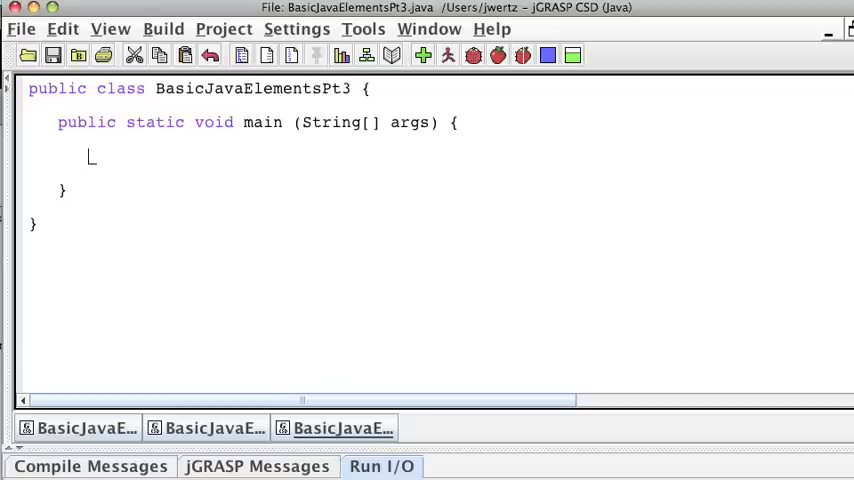
Step: Add the comment '// Get user input' and declare Scanner scan = new Scanner(System.in);
text(//)
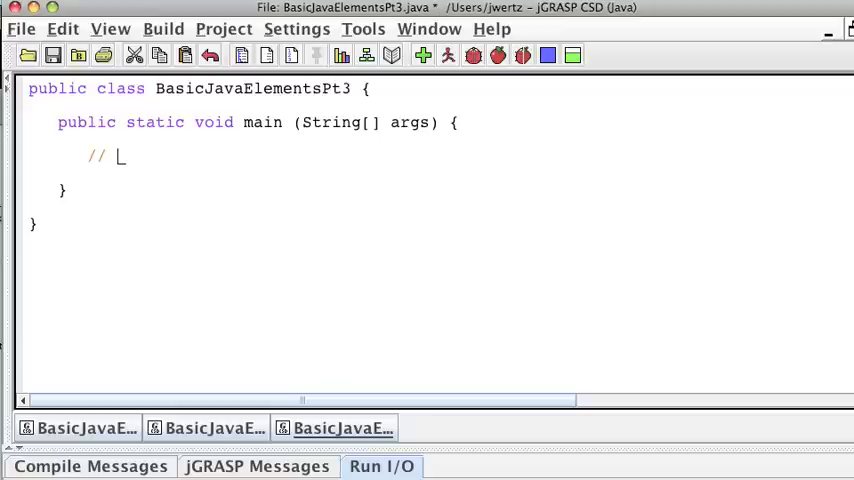
text(Get user input)
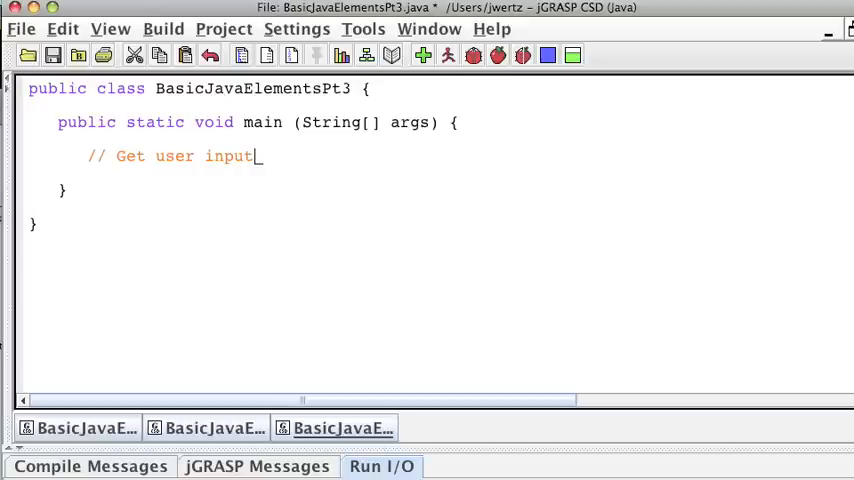
text(Scanner scan =)
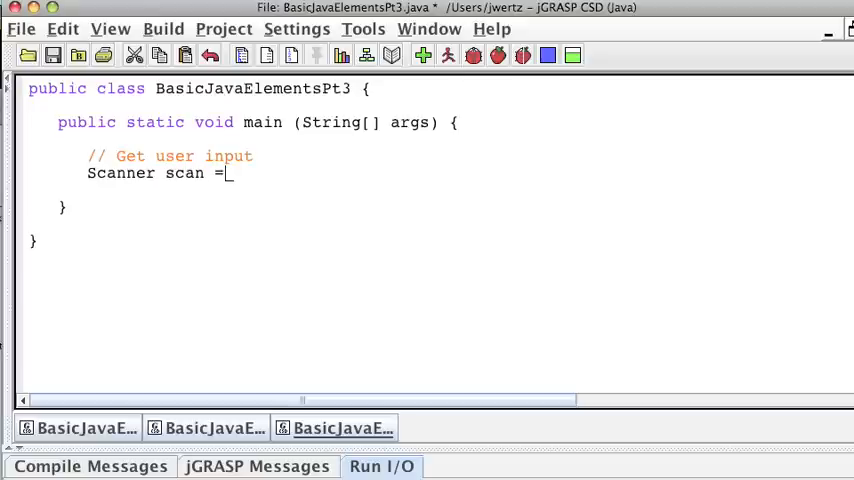
text(new Scanner)
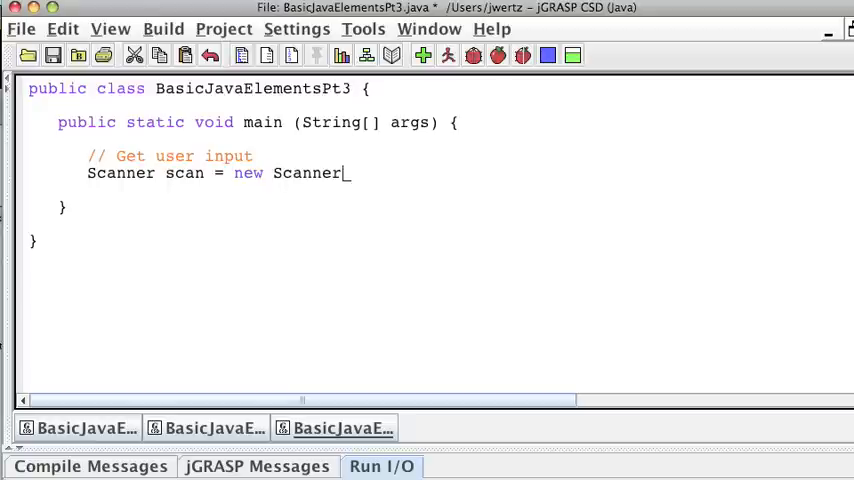
text((System.i)
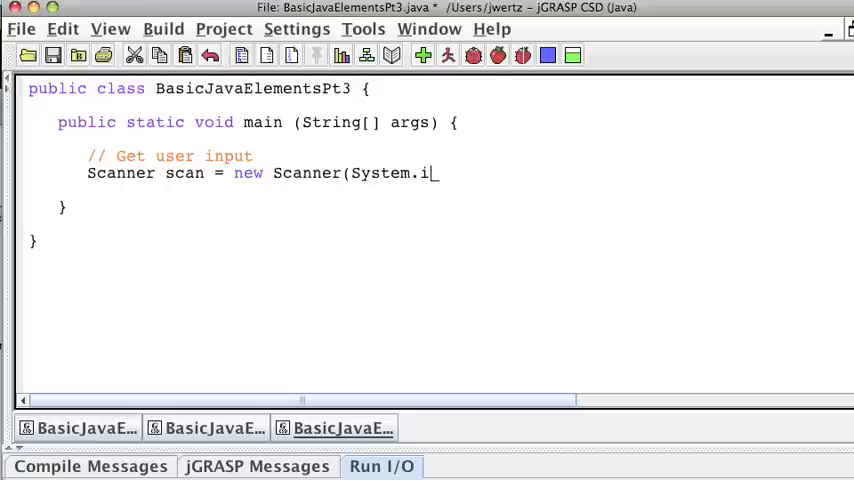
text(n);)
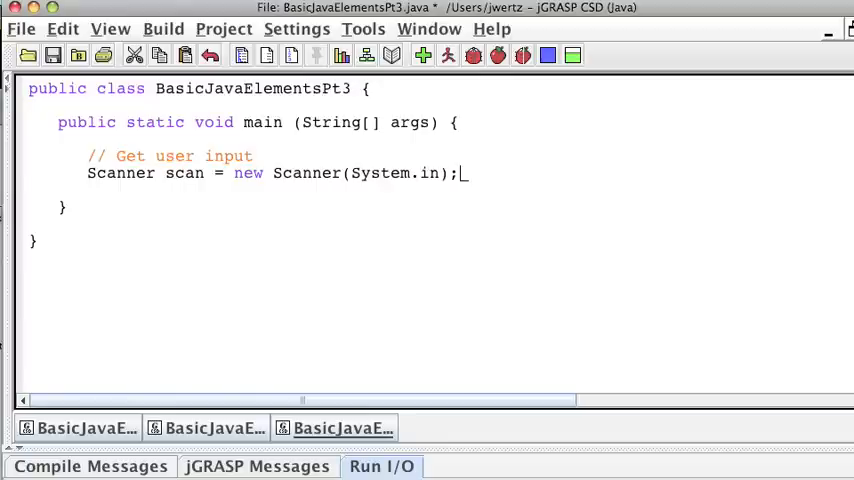
drag(234, 173, 458, 173)
text(//)
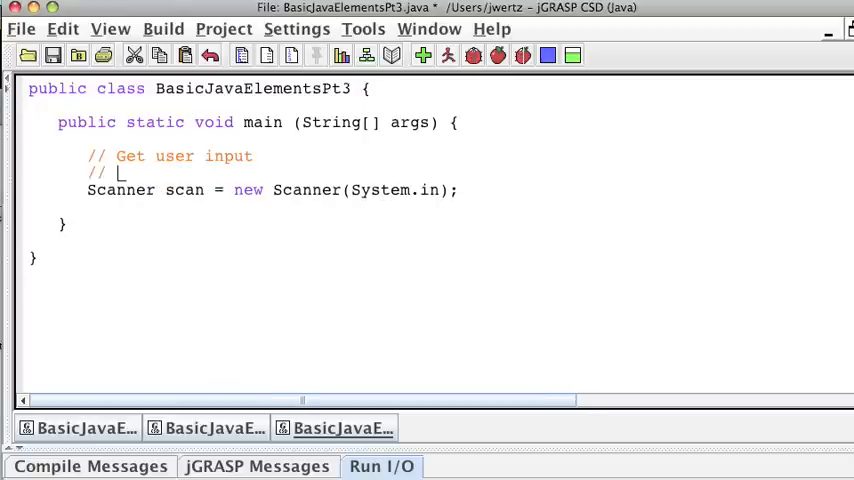
Step: Write the comment 'Initialize a Scanner object to do the work' above the Scanner line
text(Initialize a Scna)
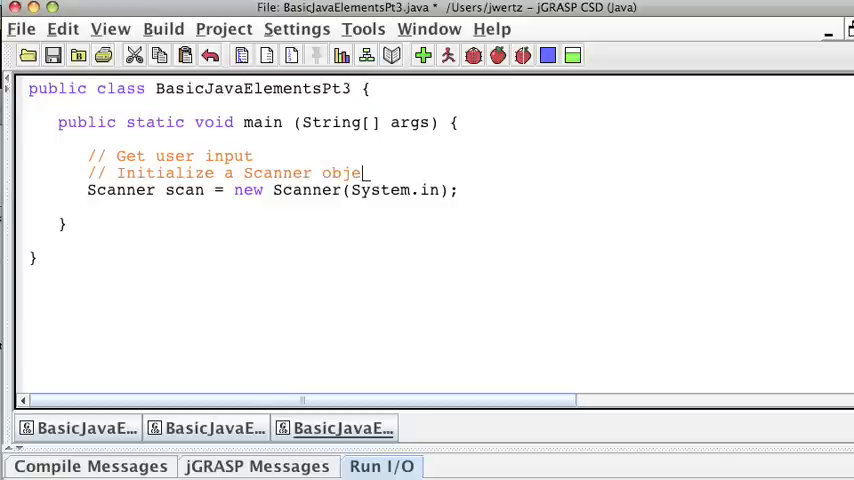
text(ct to do the work)
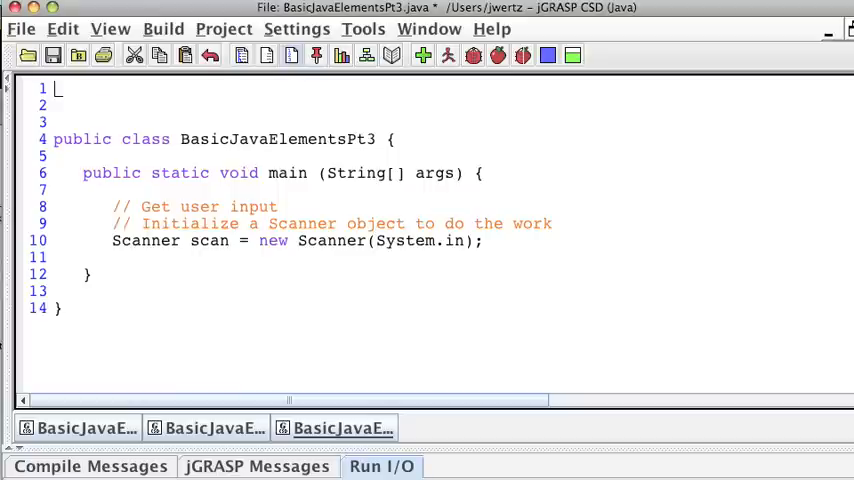
Step: Add 'import java.util.Scanner;' on line 1 of the file
text(import)
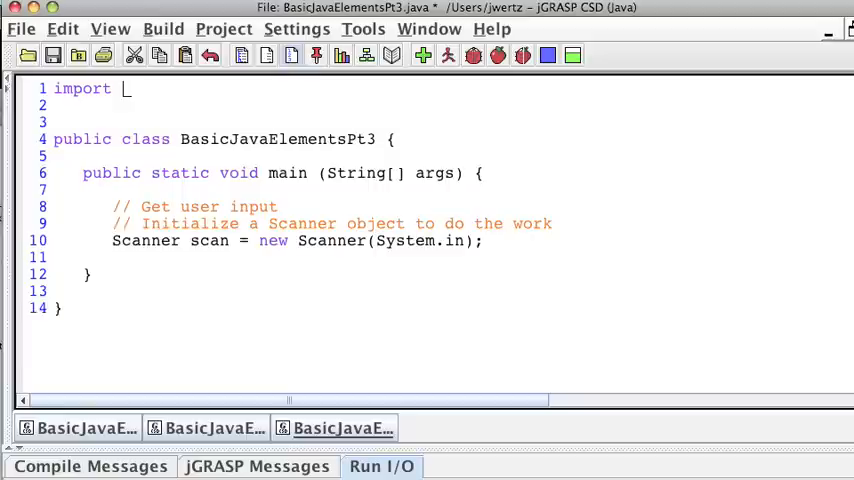
text(java.util.Scanner;)
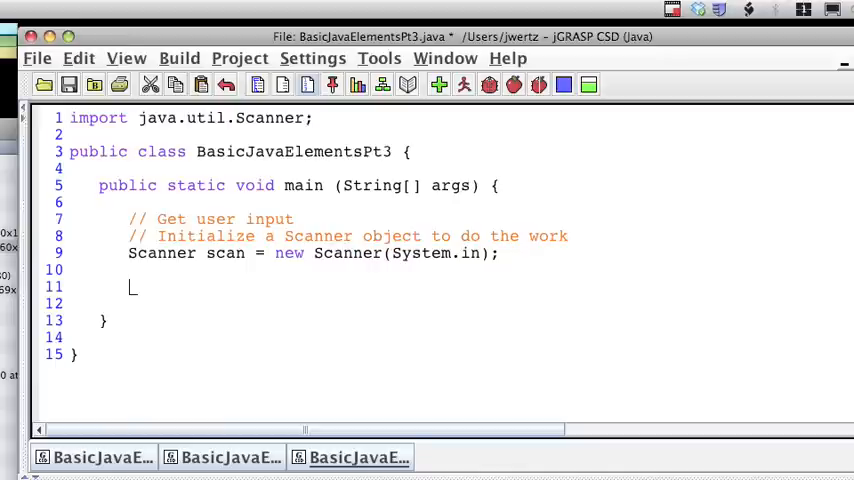
Step: Declare String userInput; under the comment 'Initialize a storage spot for my user input'
text(String user)
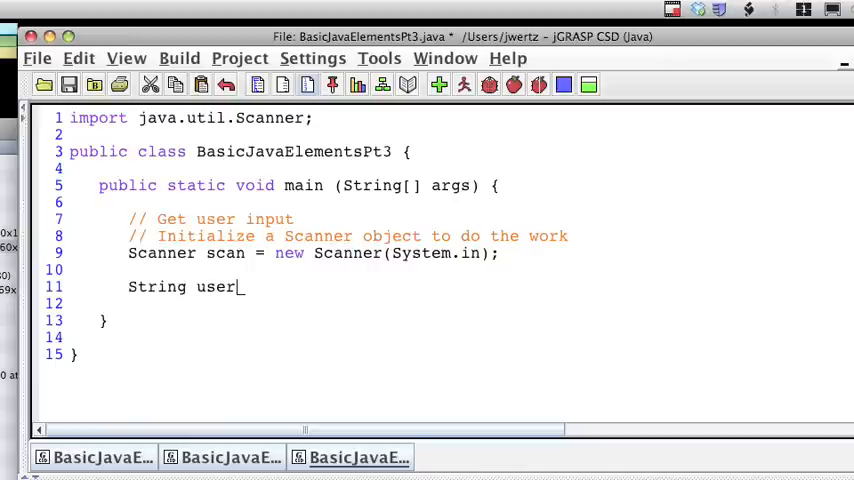
text(Input;)
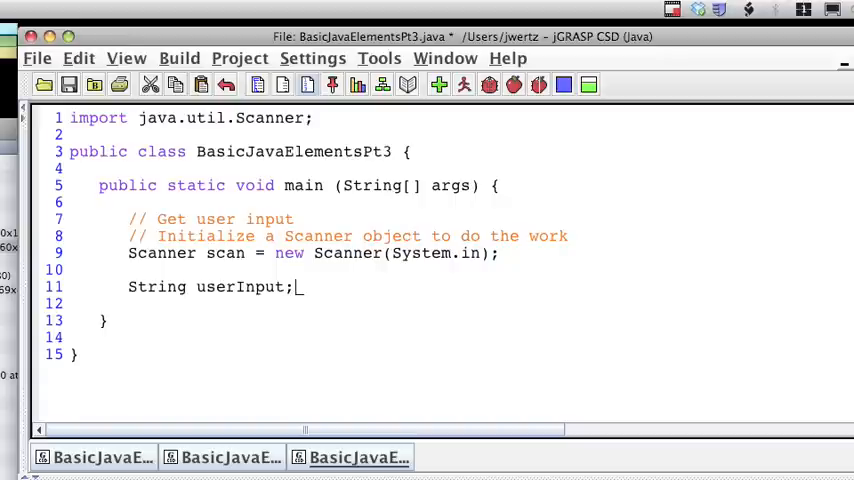
key(Backspace)
text(//)
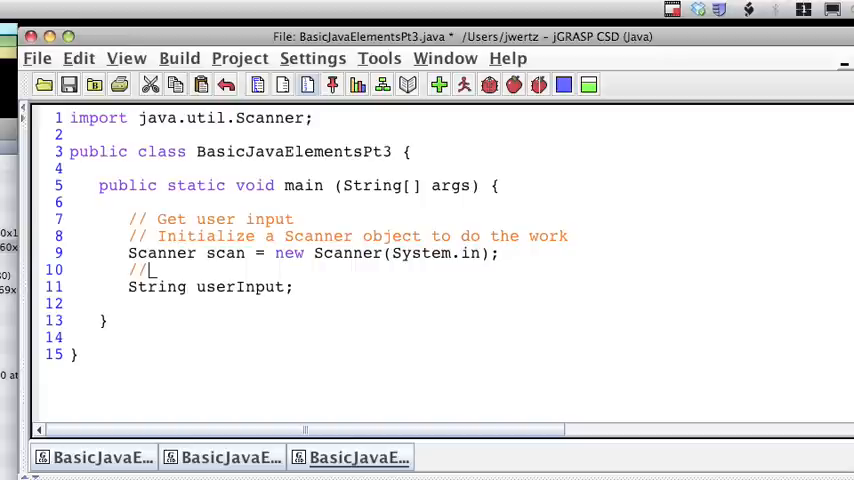
text(Initialize a s)
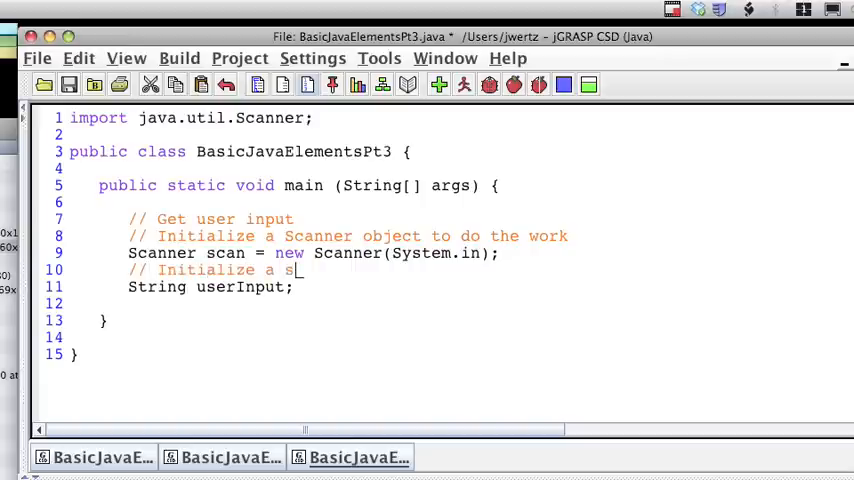
text(torage spot)
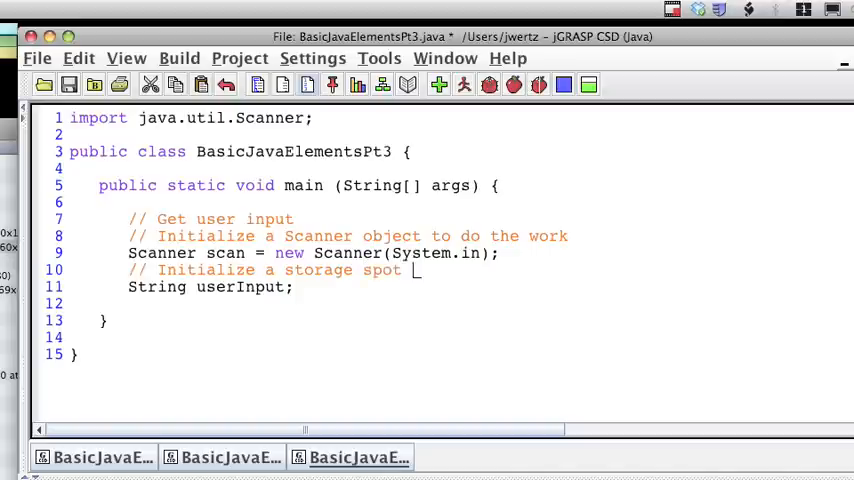
text(for my user input)
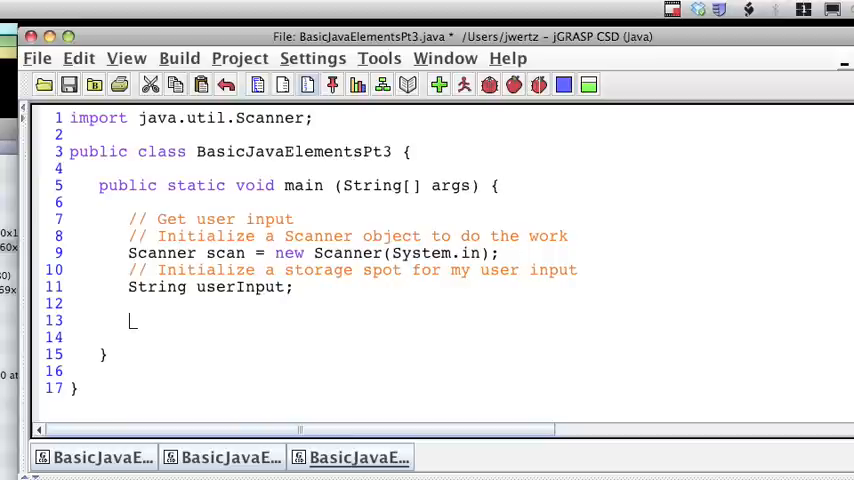
Step: Print the prompt "Please enter your name:" with the comment 'Prompt user for information'
text(System.)
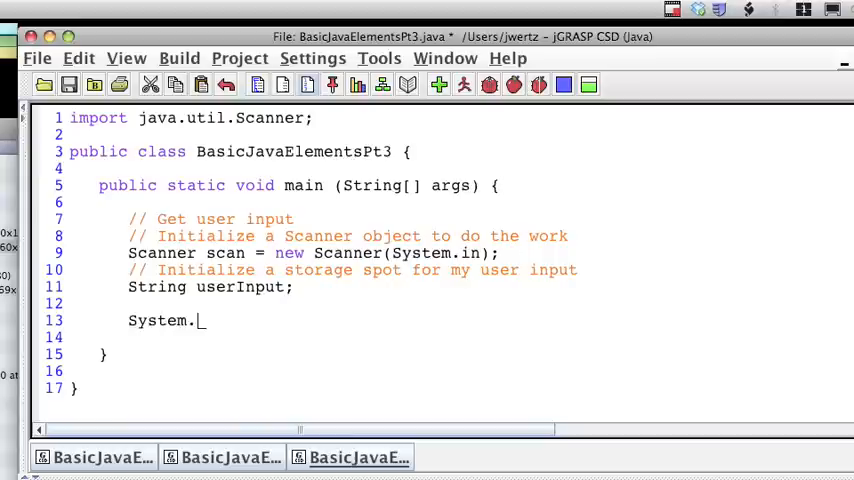
text(out.println)
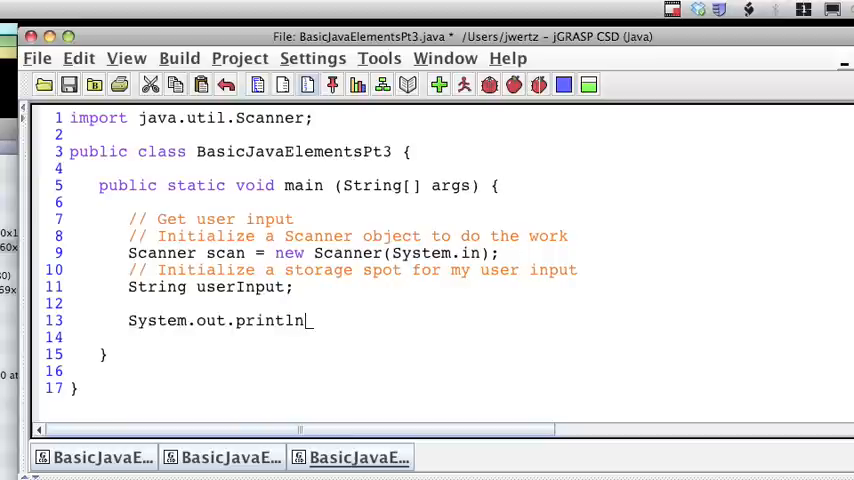
text(("Please)
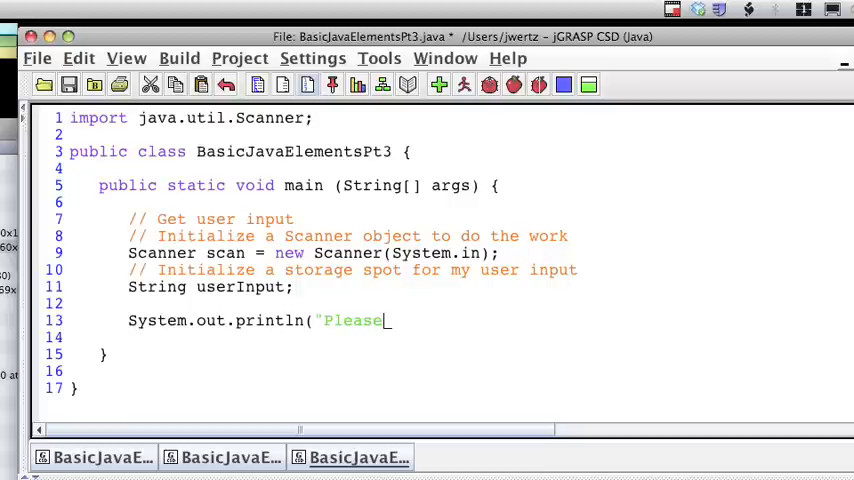
text(enter your name)
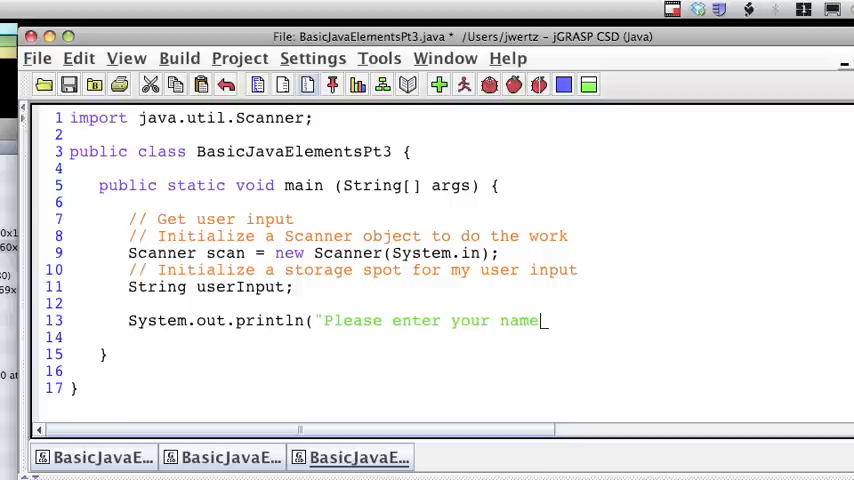
text(:)
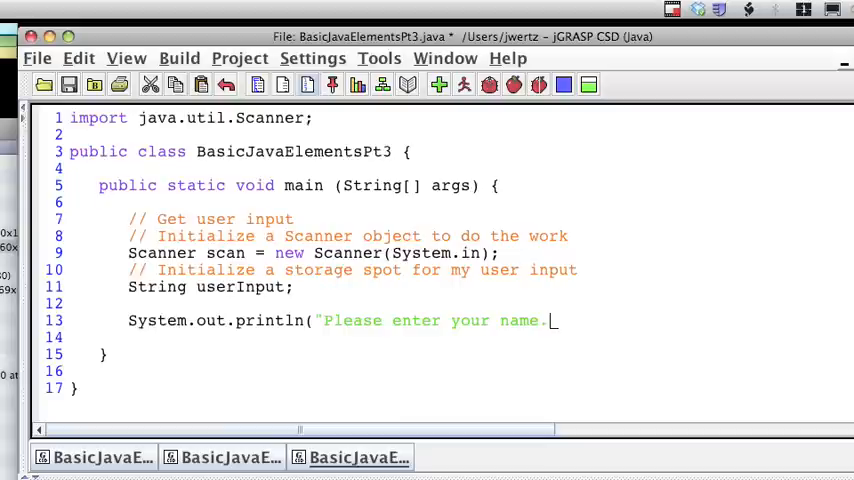
text(");)
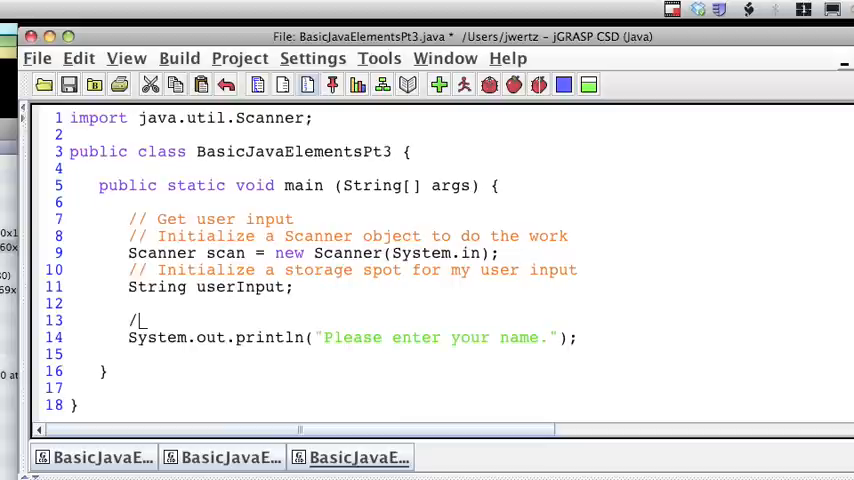
text(/ Prom)
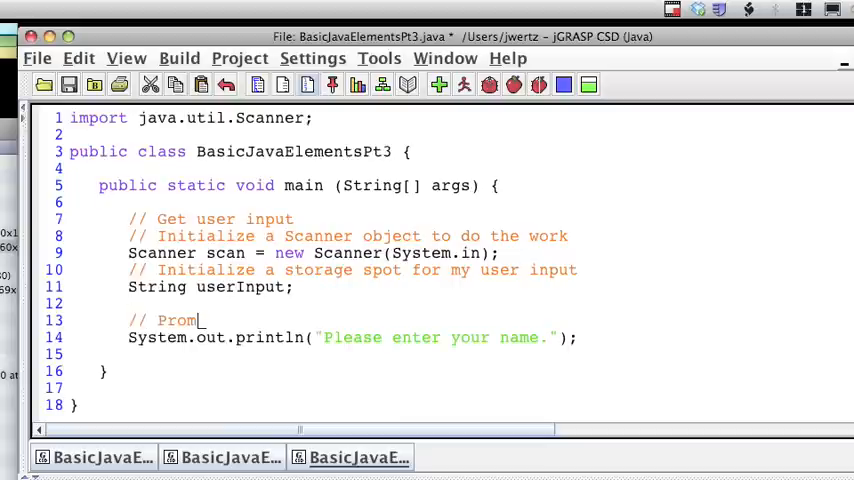
text(pt user for)
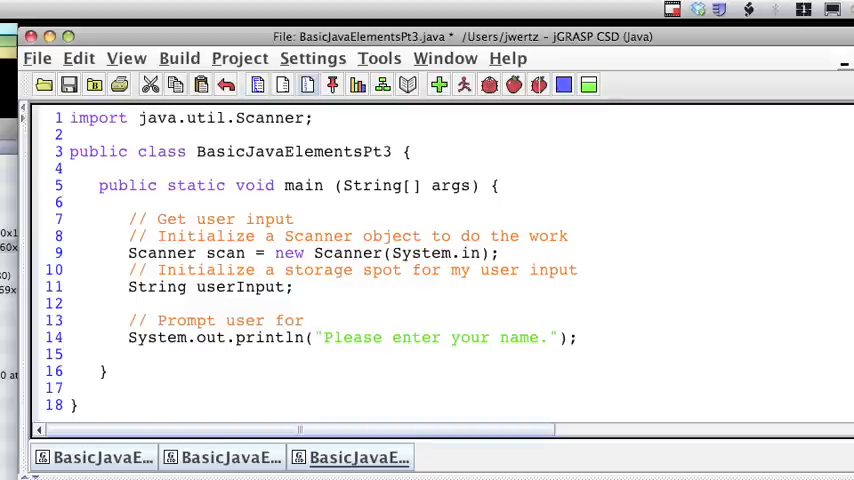
text(information)
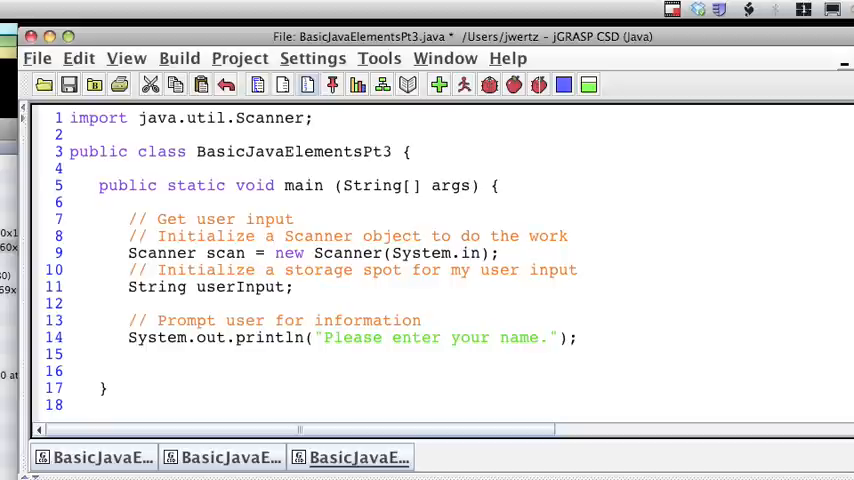
Step: Assign userInput = scan.next(); and begin a comment describing what it reads
text(userInput)
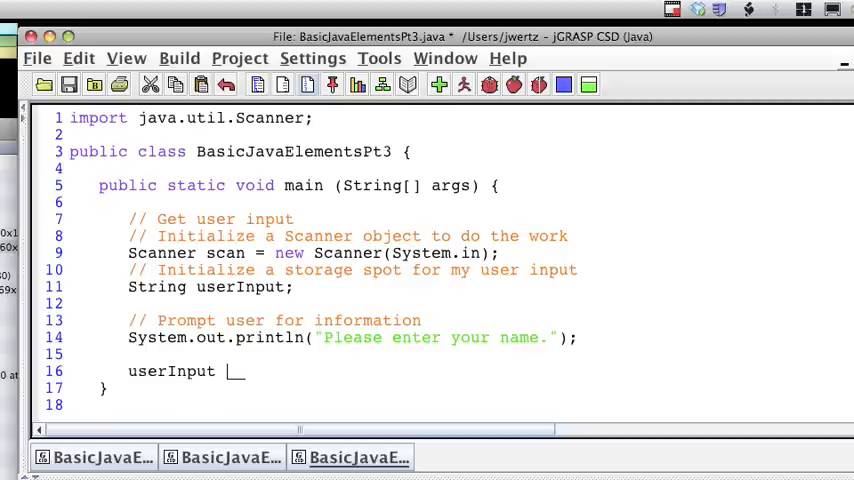
text(=)
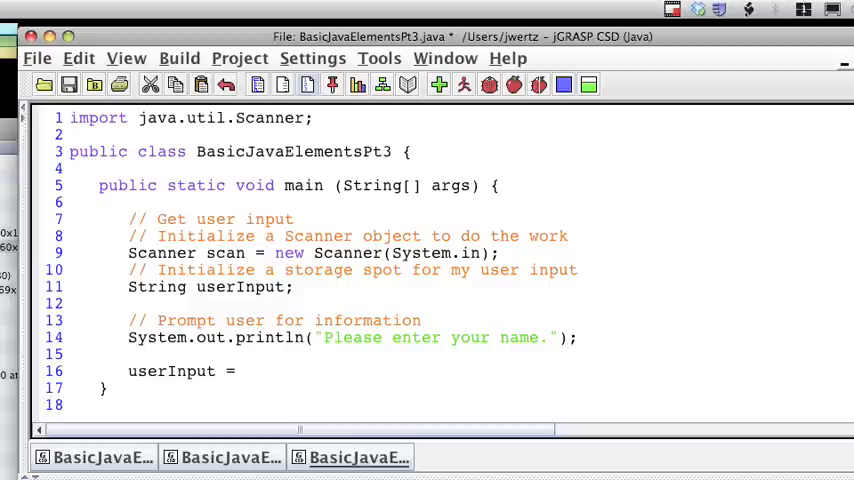
click(131, 303)
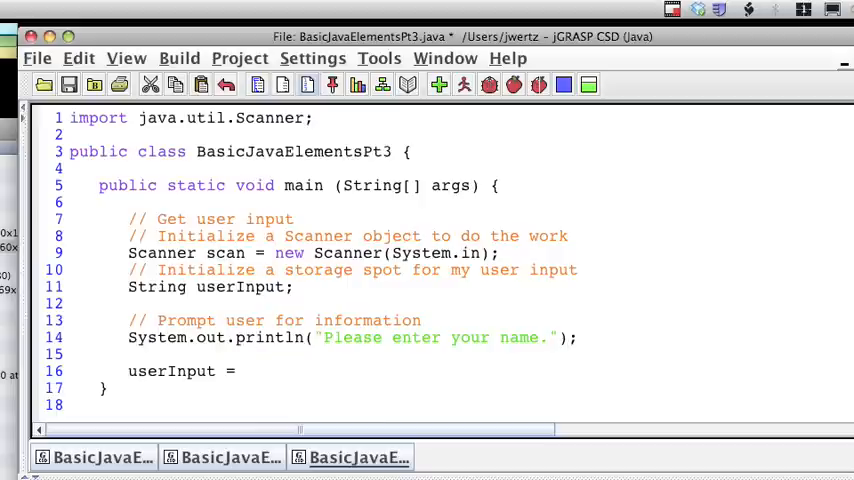
text(scan.)
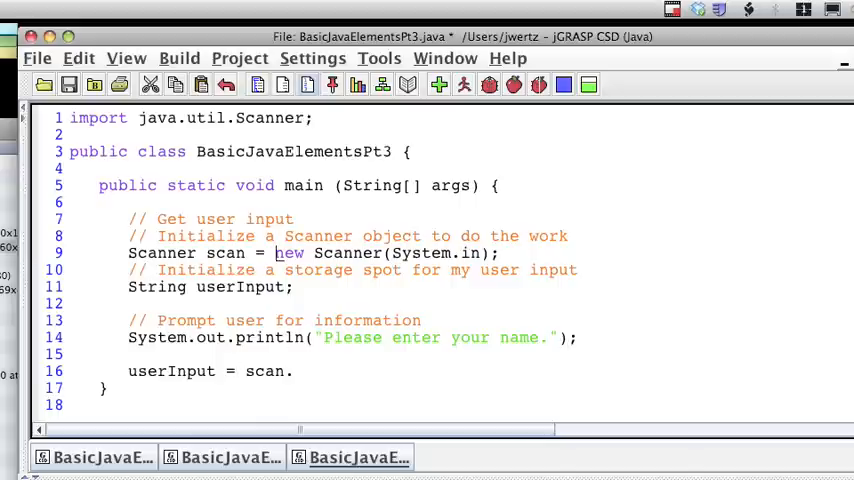
double_click(224, 253)
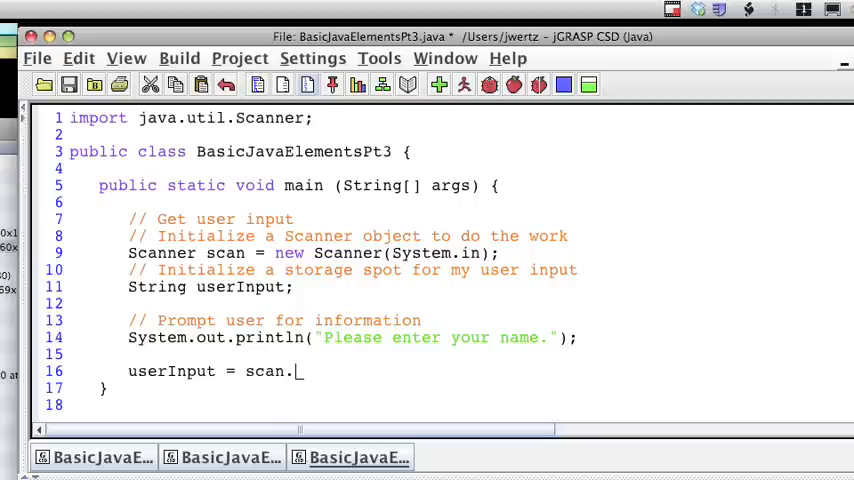
text(next)
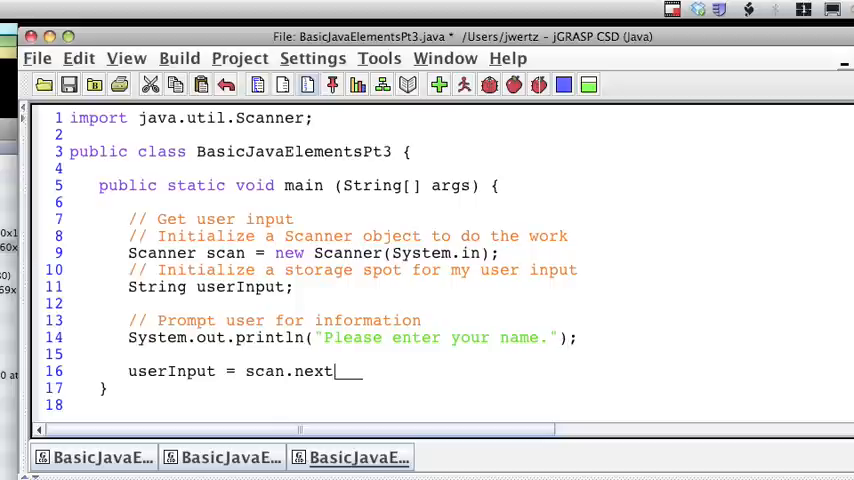
text(();)
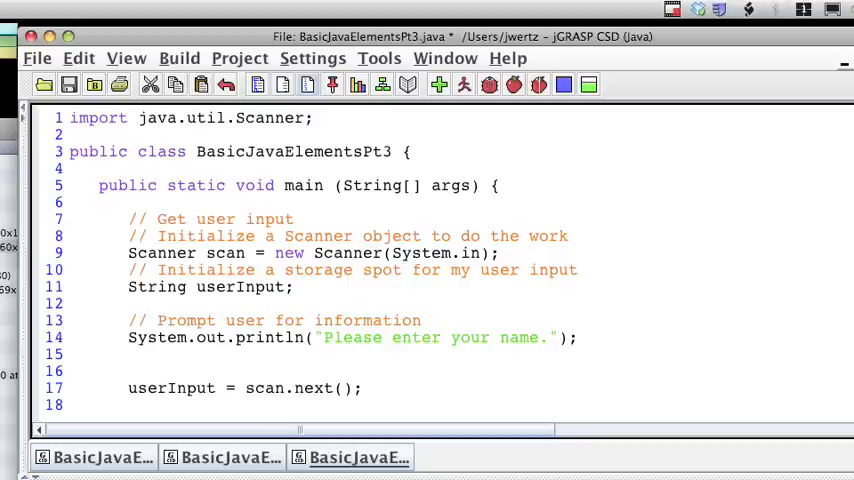
text(// reads in data from the)
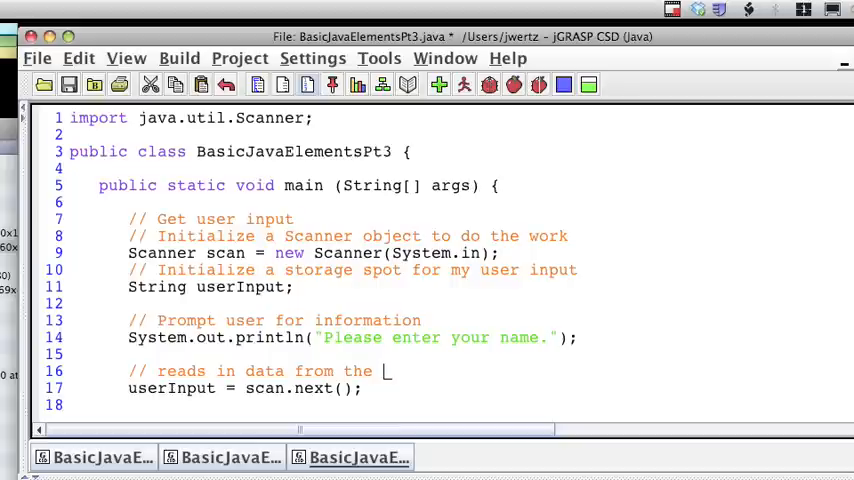
Step: Finish the comment about storing input in userInput and add a 'Print a customized' comment
text(command line and st)
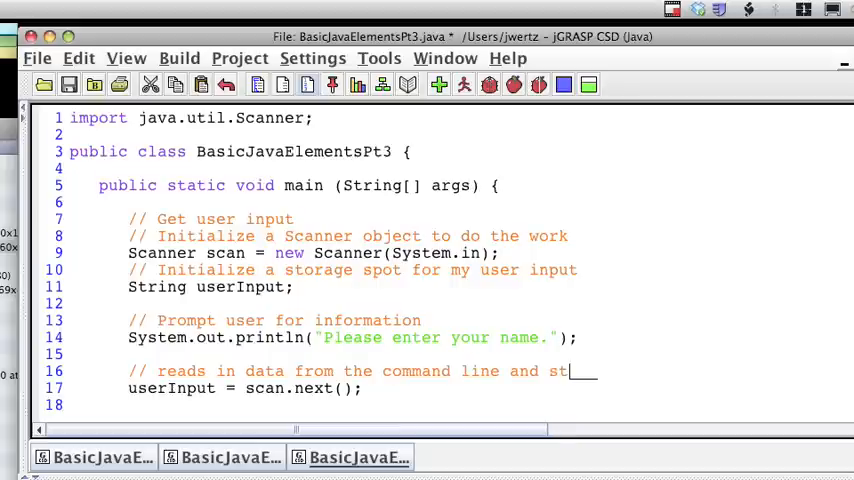
text(ores it in userI)
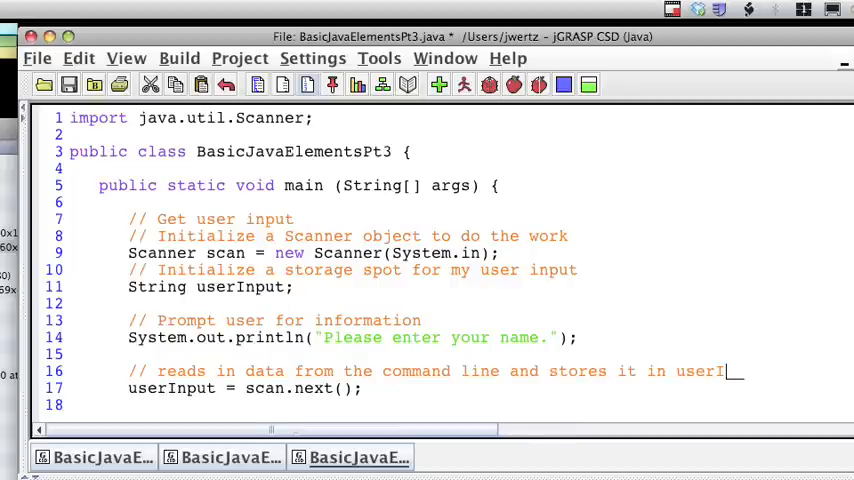
text(// Print)
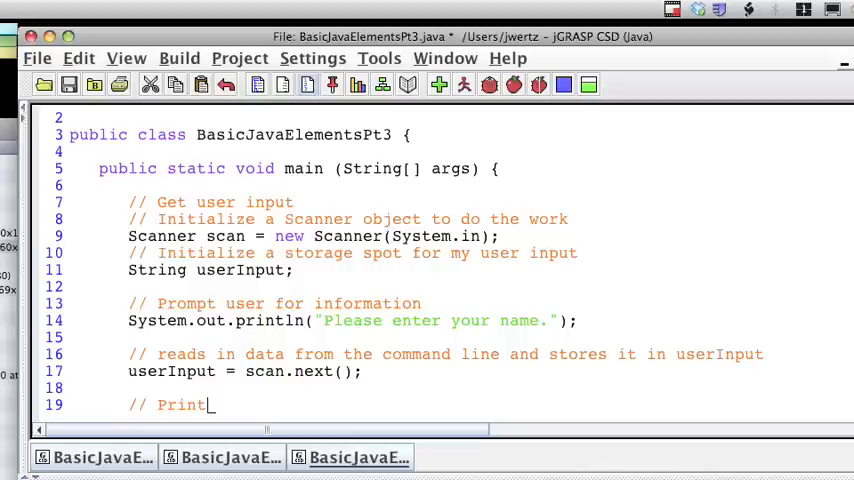
text(a customized welcome to the user)
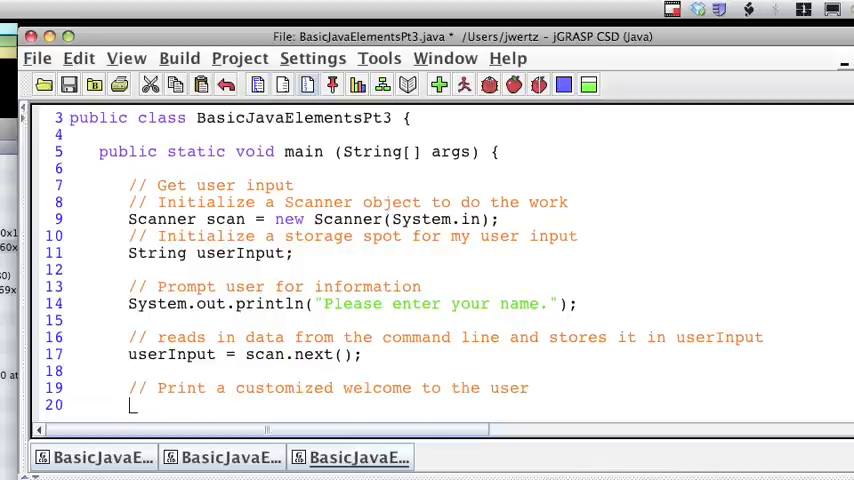
Step: Add System.out.println("Welcome " + userInput); to greet the user
text(System.out.println(")
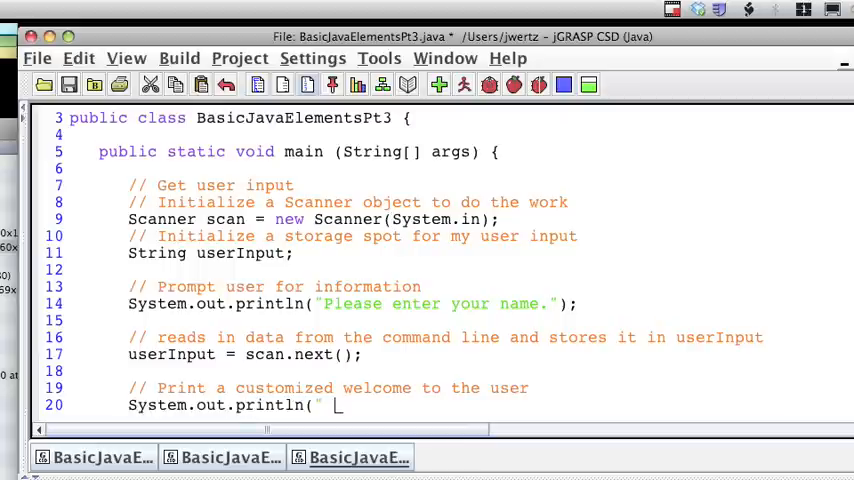
text(Welcome " +)
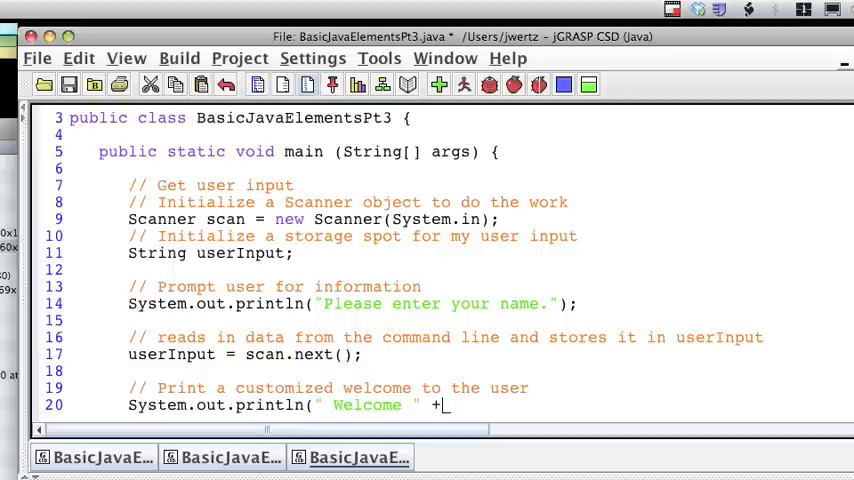
text(userIn)
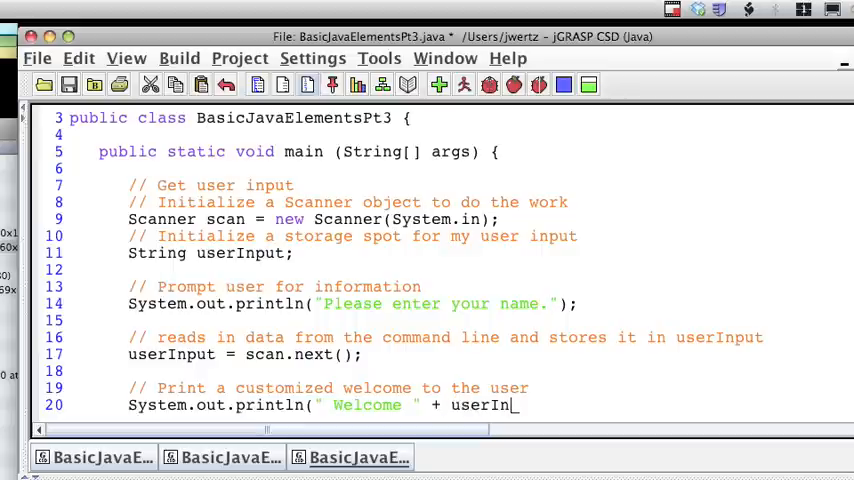
text(put);)
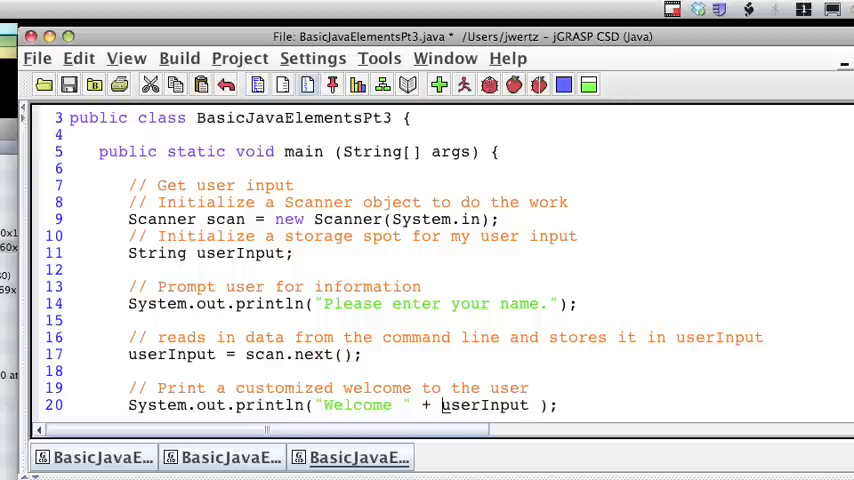
Step: Run the program and enter the name 'Jason' at the prompt
scroll(down, 3)
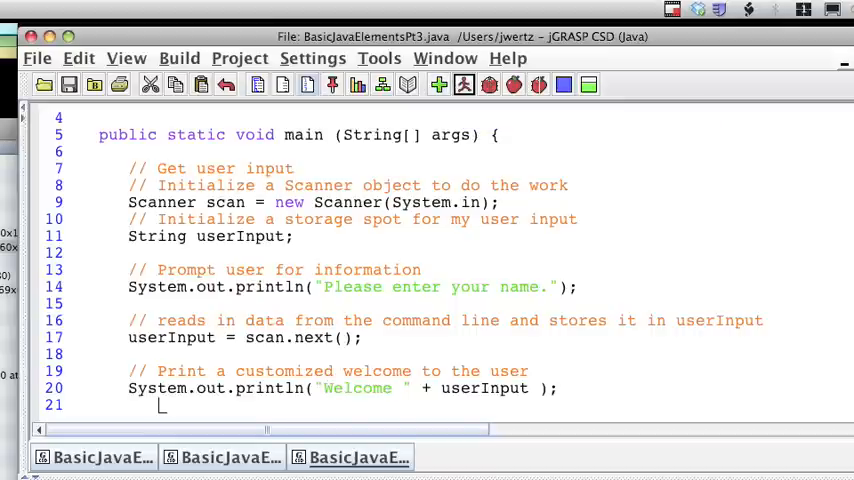
click(513, 84)
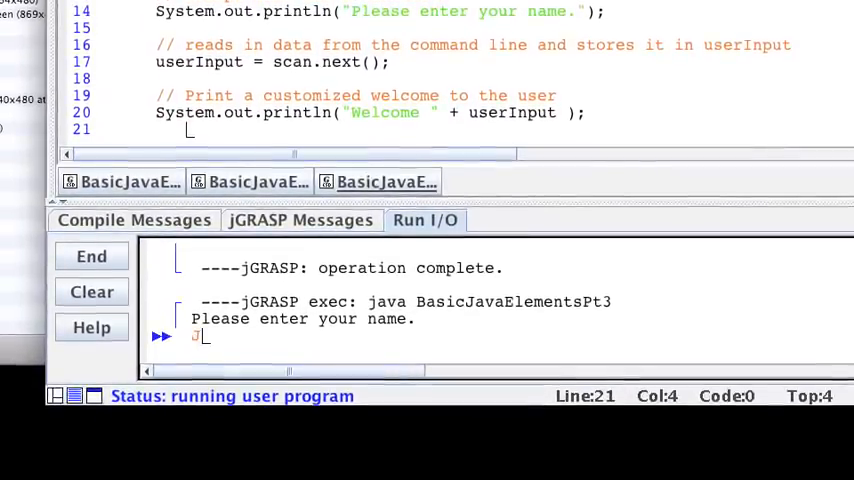
text(Jason)
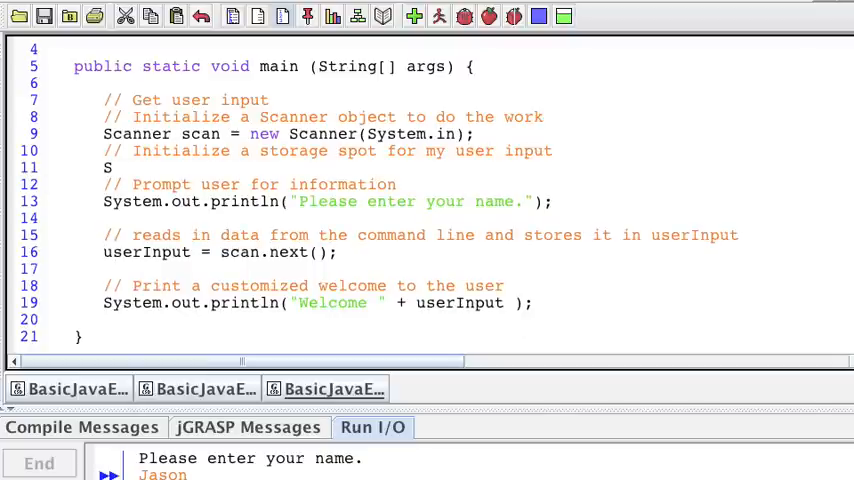
Step: Restore the String userInput; declaration and comment that next() reads a String
text(tring userInput;)
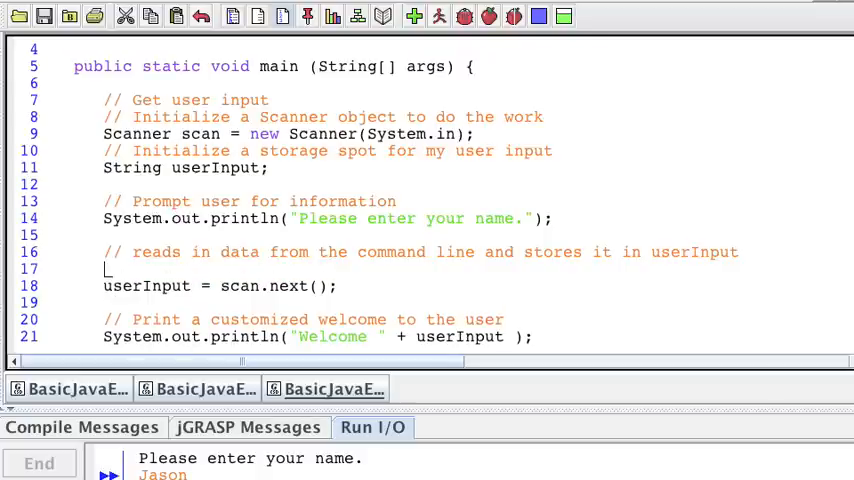
text(//)
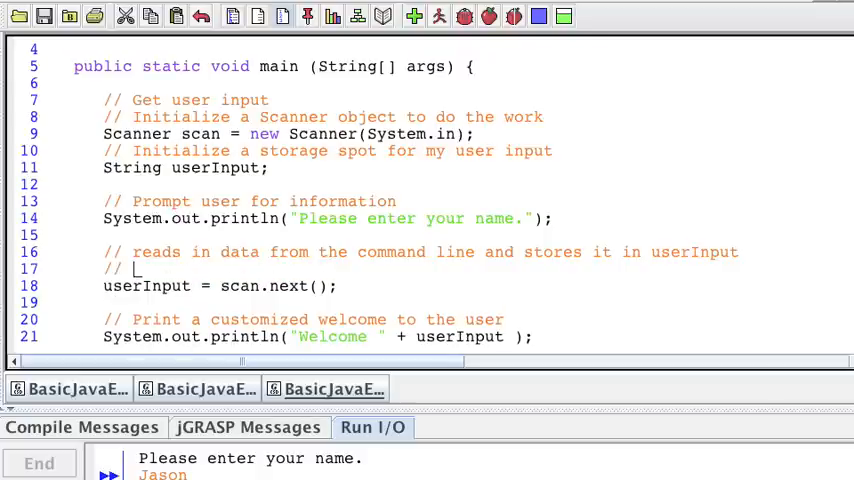
text(next() reads in a st)
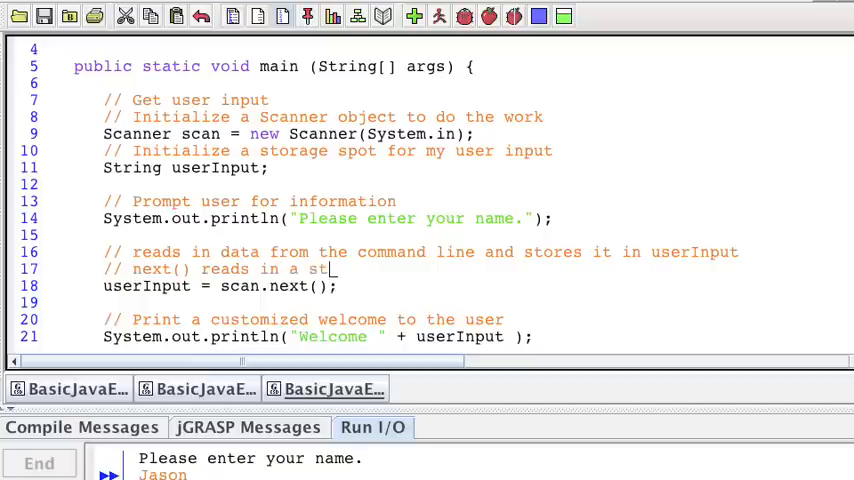
text(ring)
click(420, 303)
text(// To g)
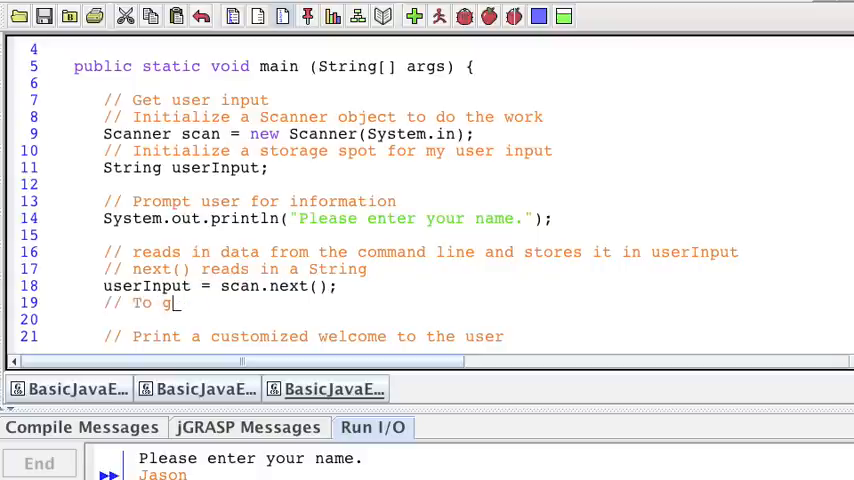
Step: Add commented example lines assigning scan.nextInt() and scan.nextDouble() to userInput
text(et an int use)
click(350, 319)
text(userInput = scan.)
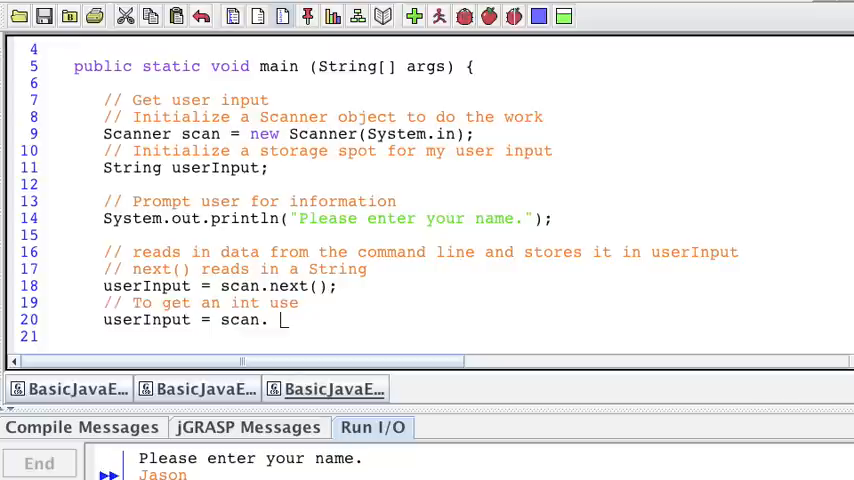
text(nextInt();)
click(445, 336)
text(// To get a double)
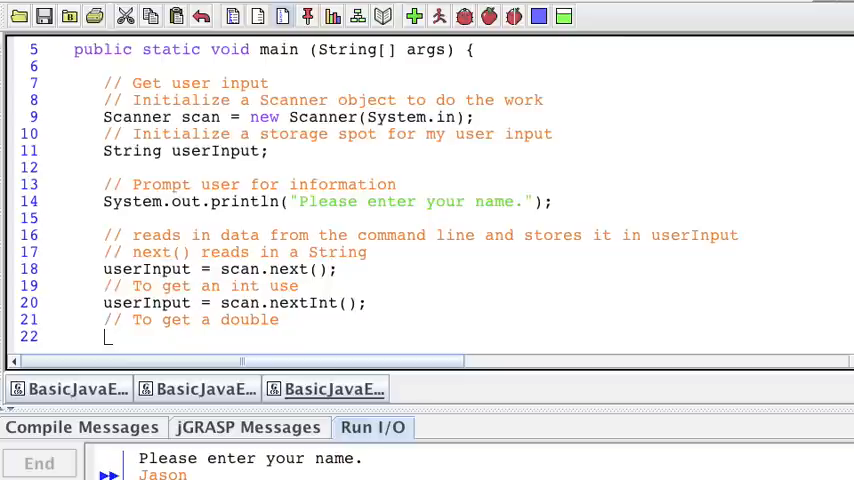
text(userInput -)
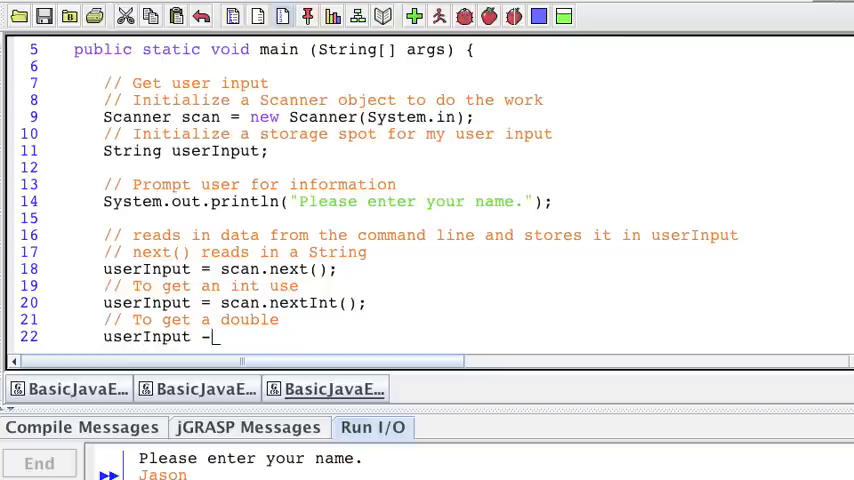
key(Backspace)
text(= scan.next)
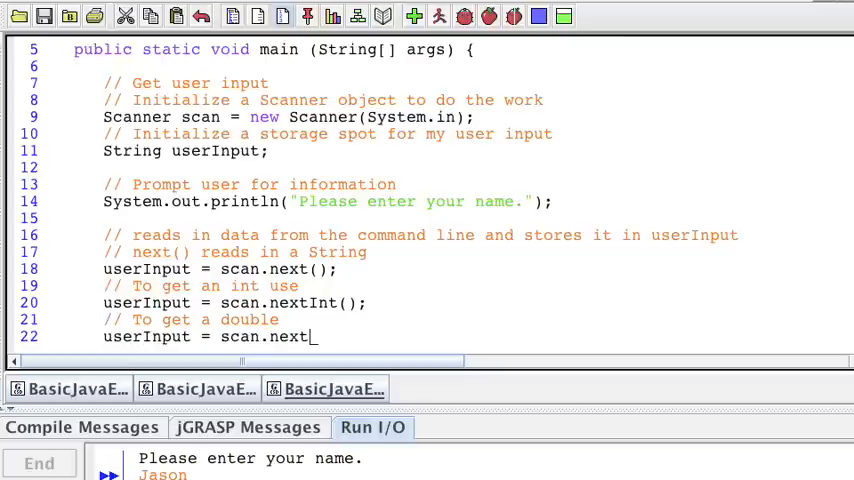
text(Double();)
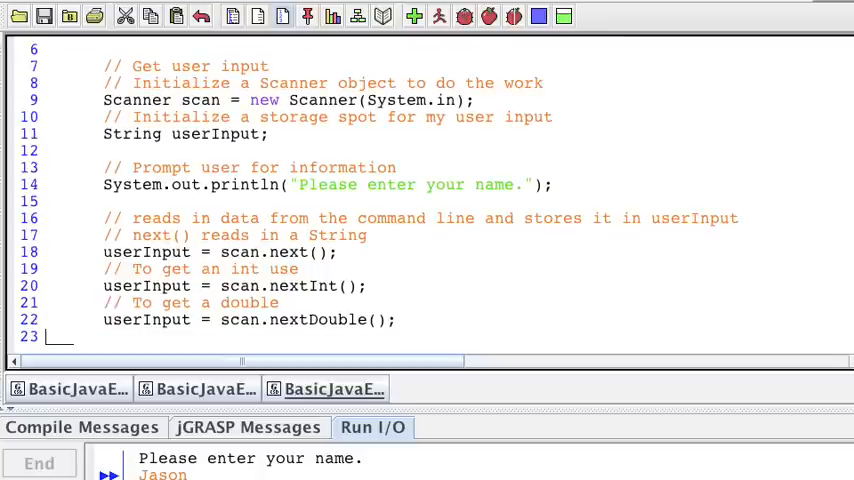